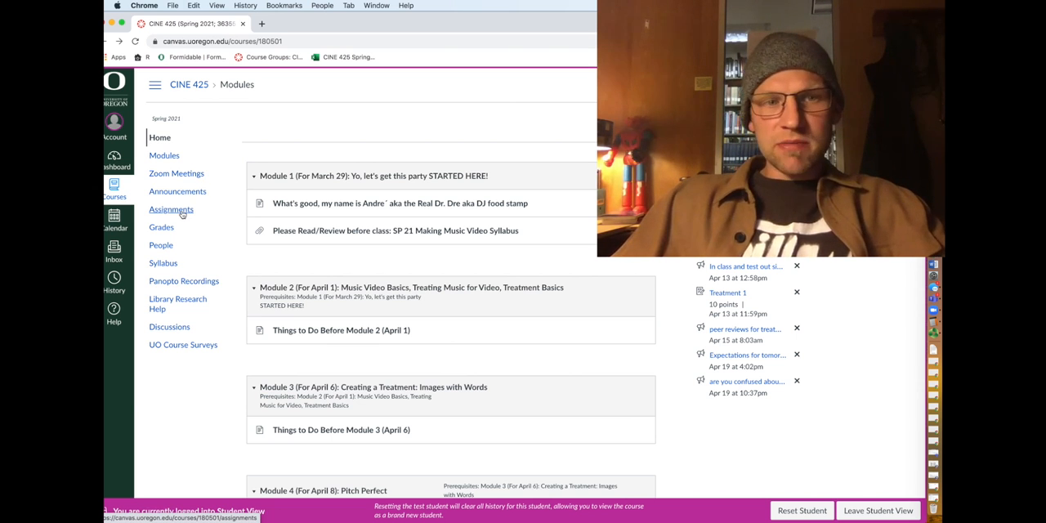
- Open CINE 425 Assignments and scroll down to the Upcoming Assignments list
left_click(171, 209)
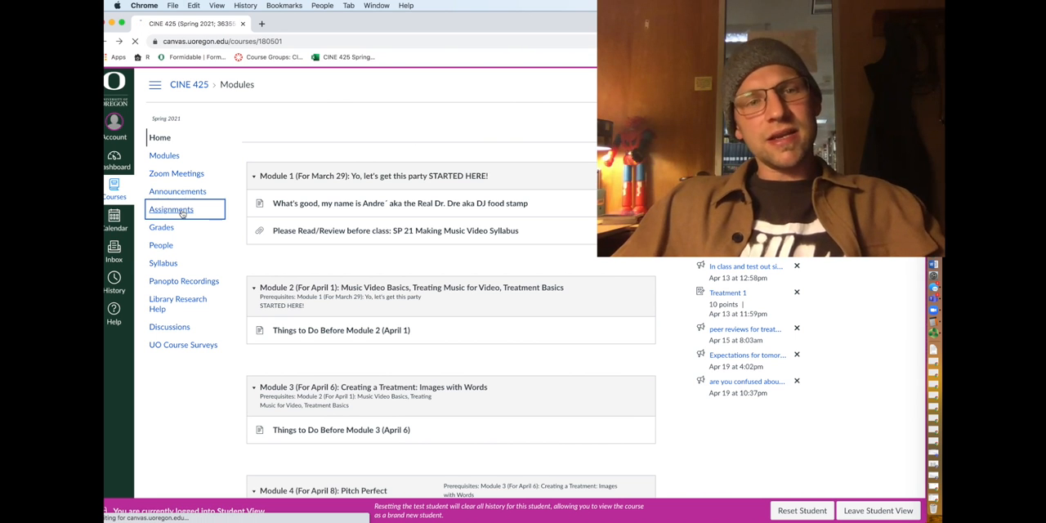
left_click(170, 209)
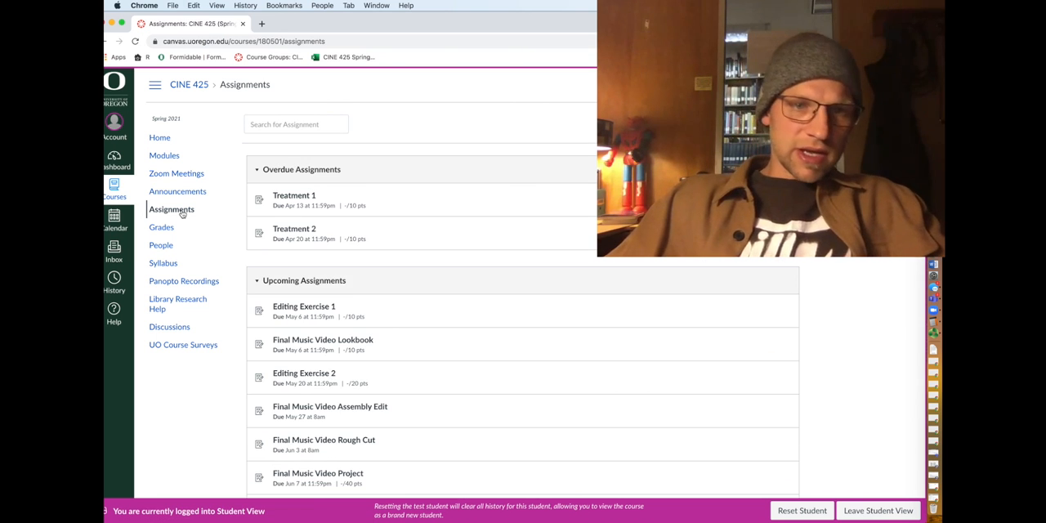
scroll("down", 3)
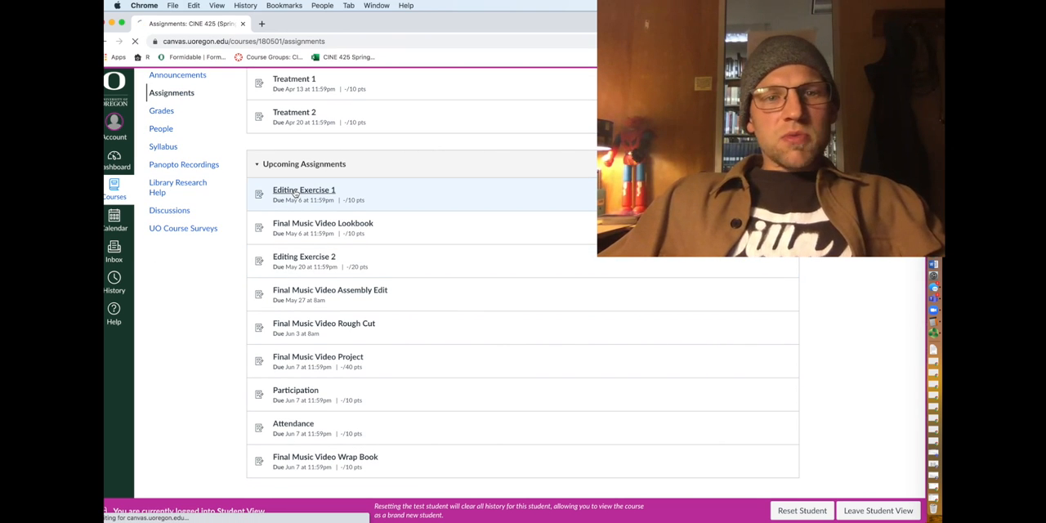
- Open Editing Exercise 1 and read through its description, grading criteria and hand-in requirements
left_click(303, 190)
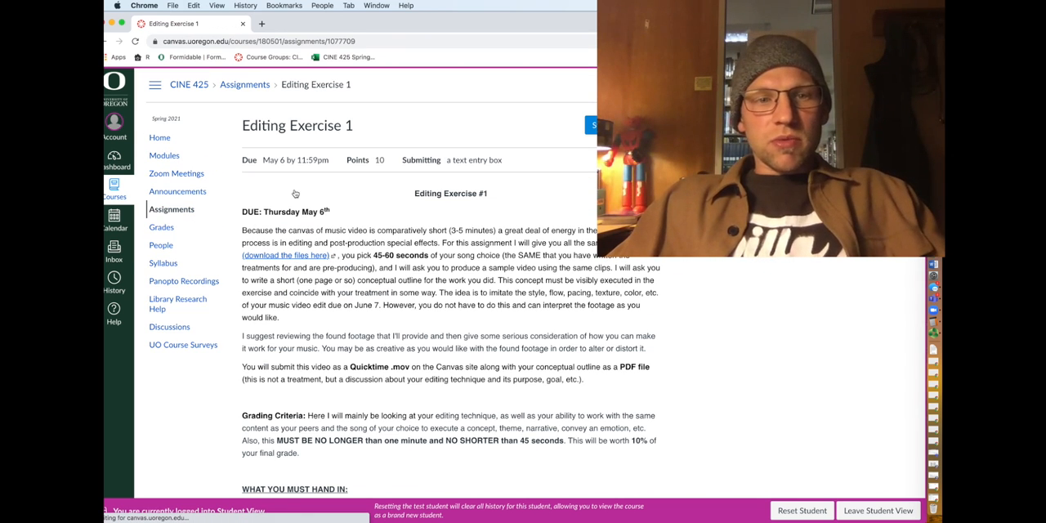
scroll("down", 3)
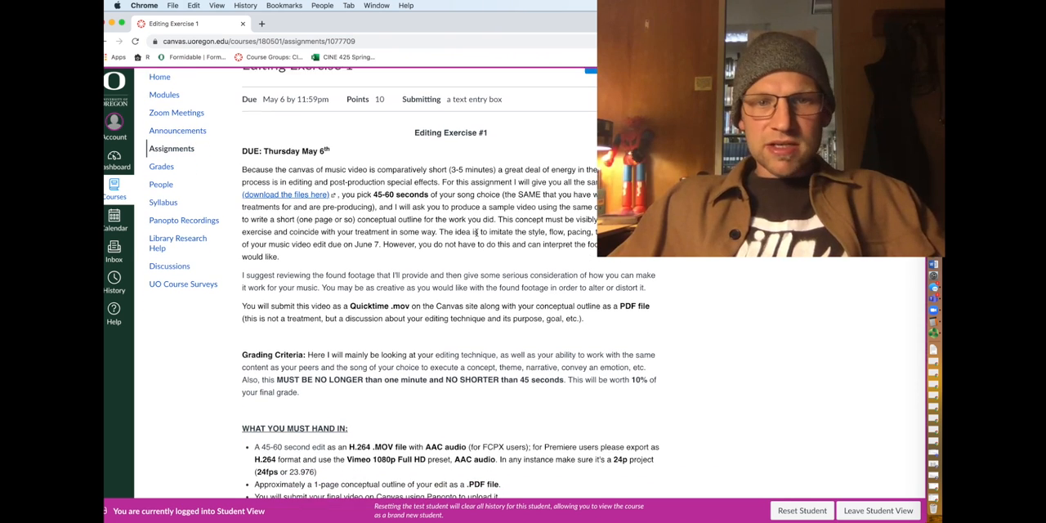
scroll("down", 3)
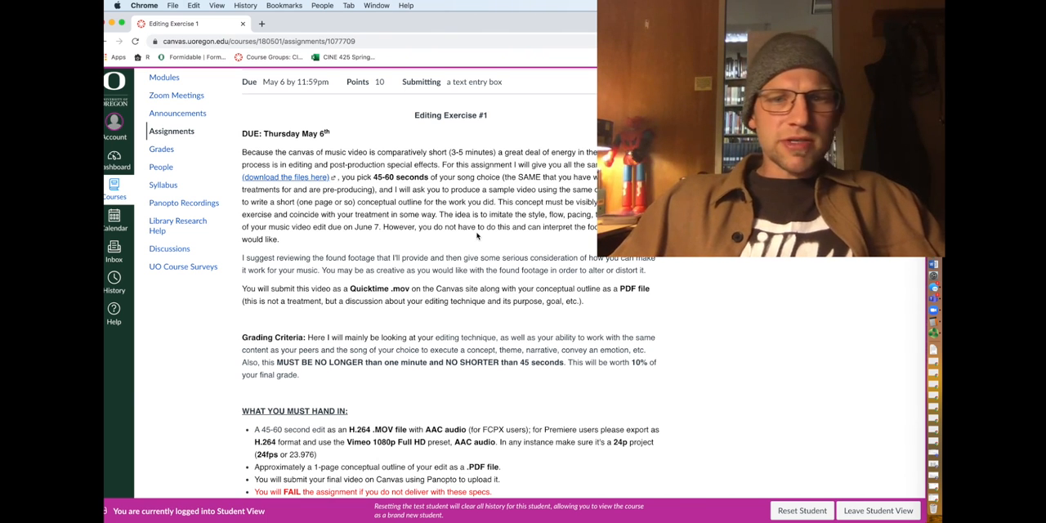
scroll("down", 3)
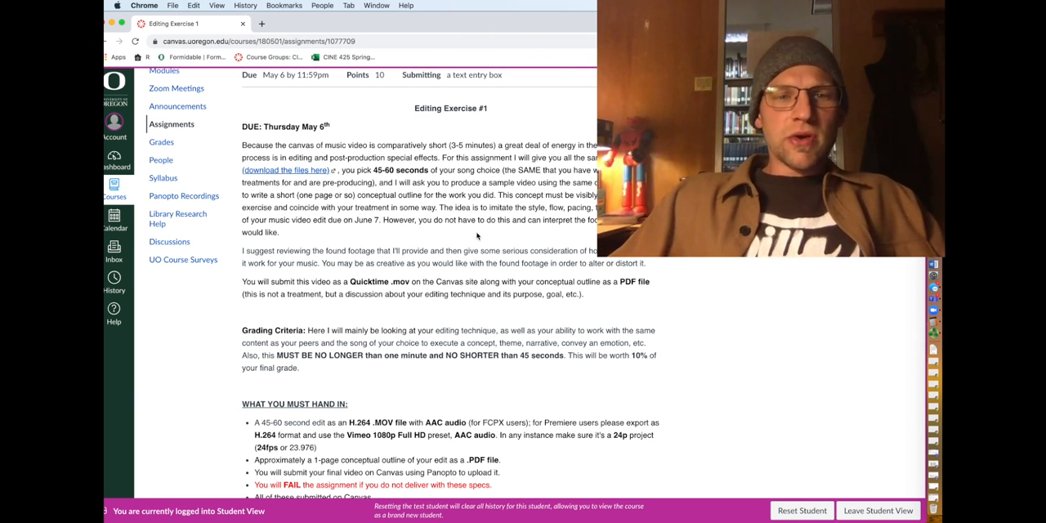
- Follow the 'download the files here' link to the Found Footage Drive folder
left_click(262, 24)
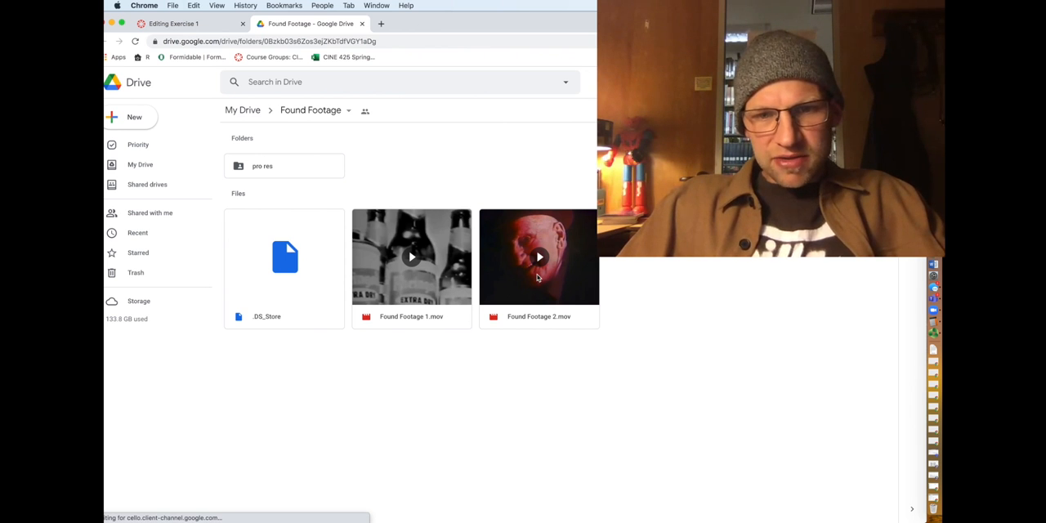
mouse_move(511, 291)
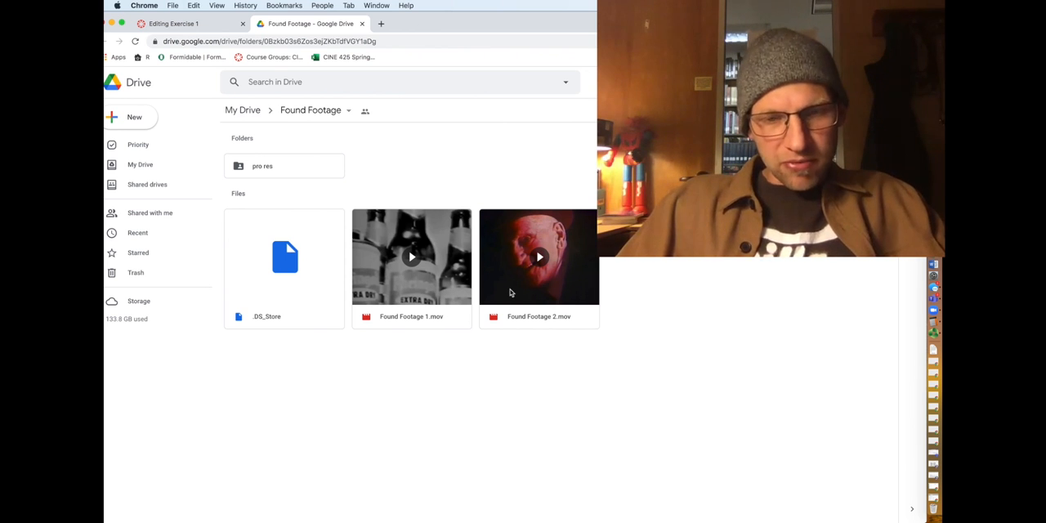
mouse_move(495, 293)
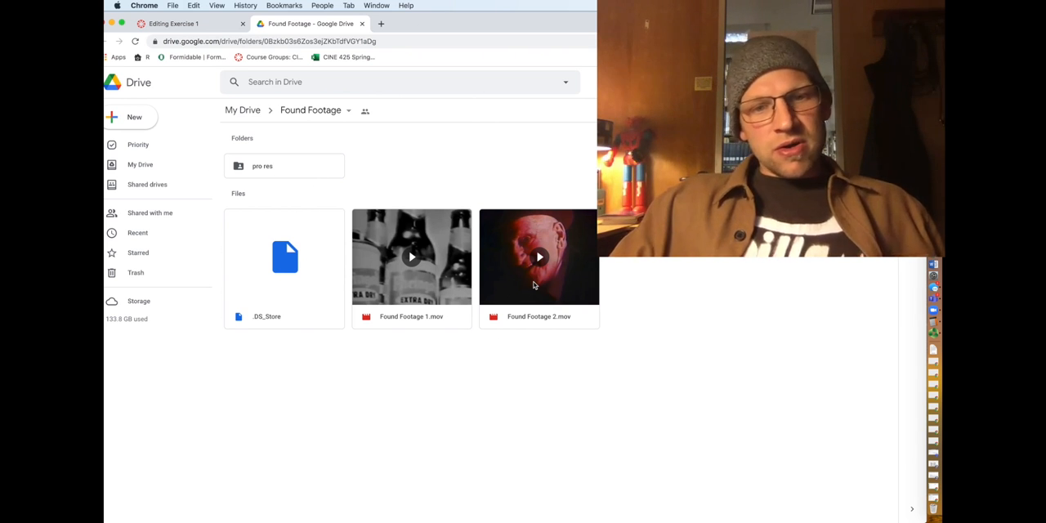
mouse_move(459, 263)
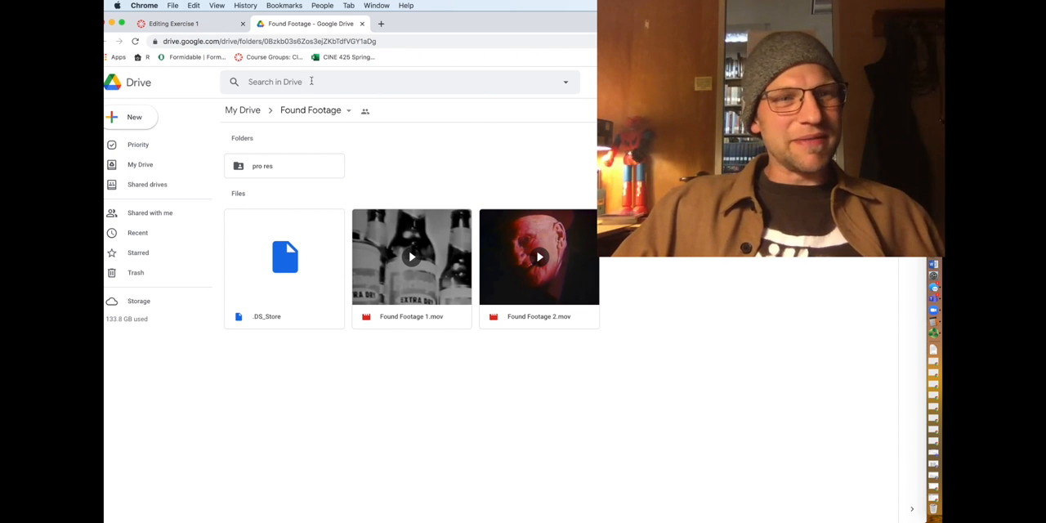
- Switch back to the Editing Exercise 1 tab and view What You Must Hand In
left_click(175, 23)
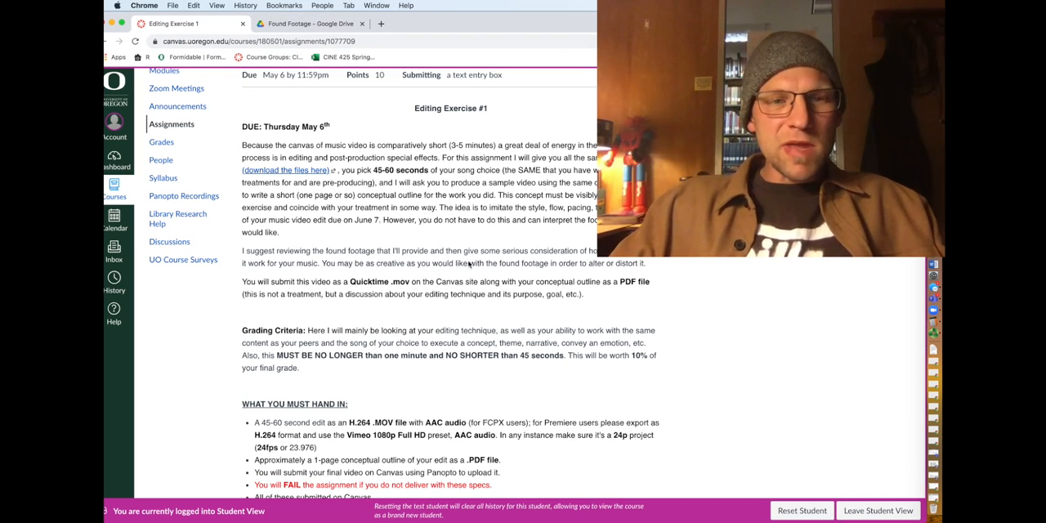
scroll("down", 3)
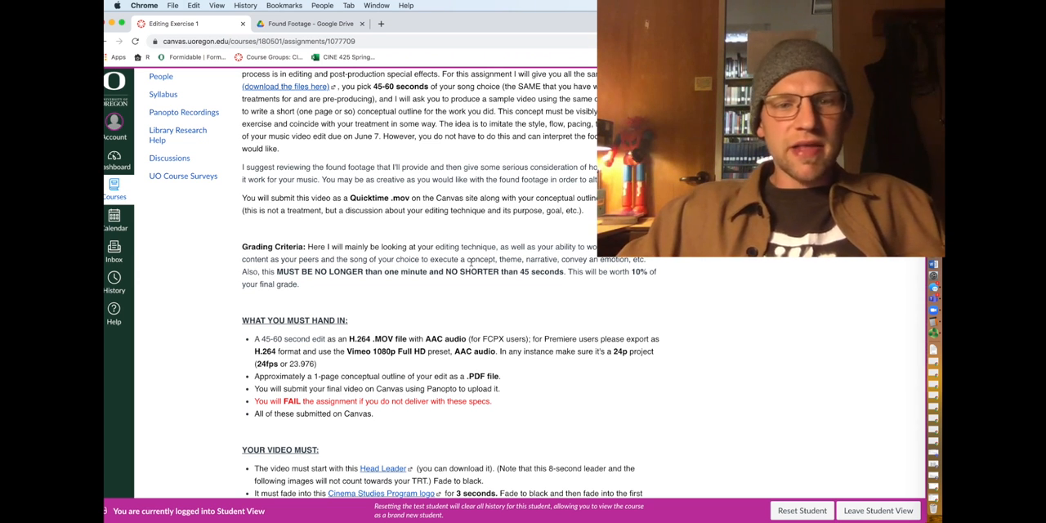
scroll("down", 3)
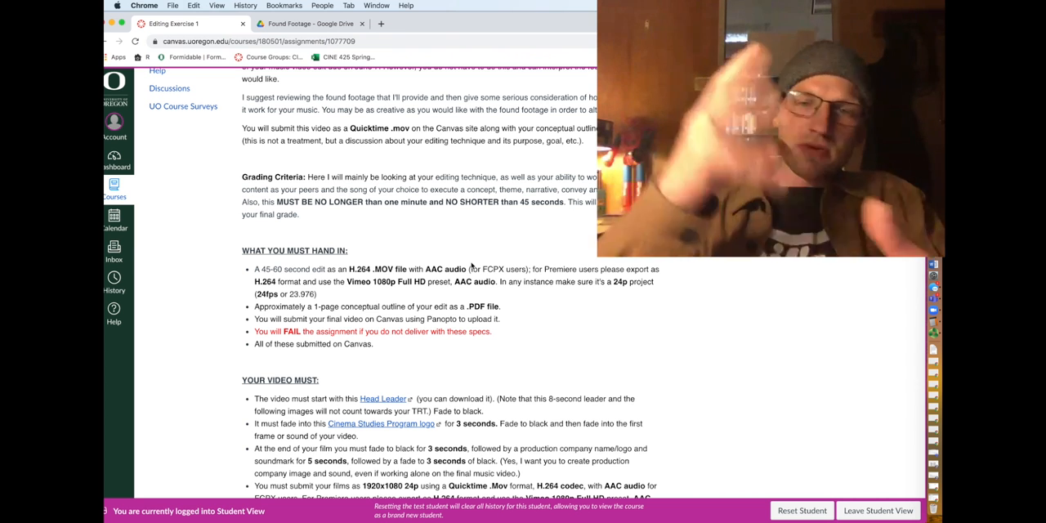
scroll("down", 3)
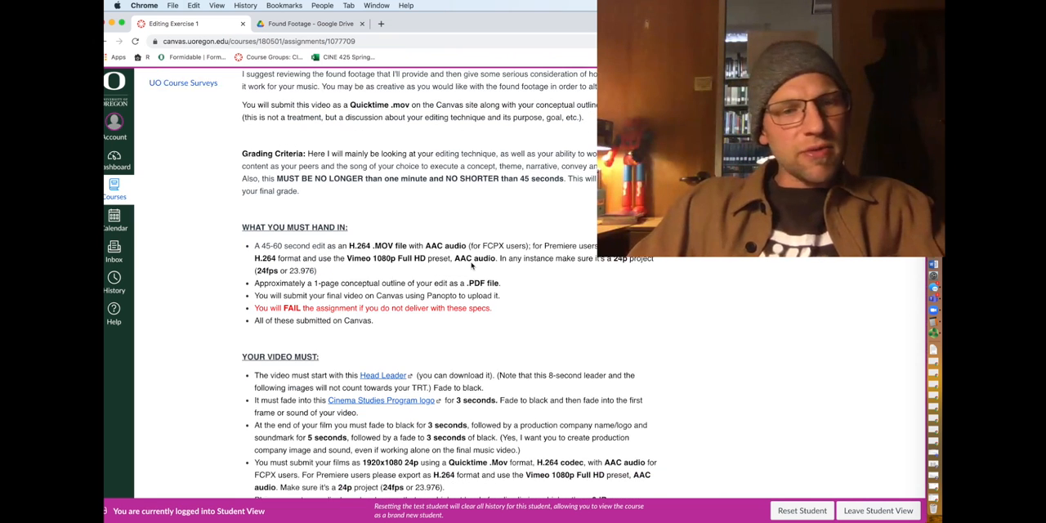
scroll("down", 3)
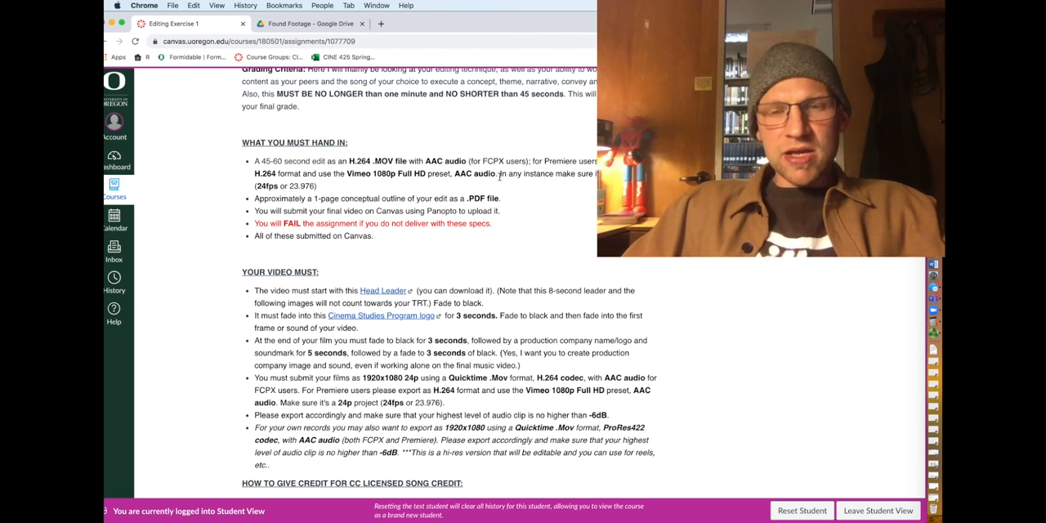
scroll("down", 3)
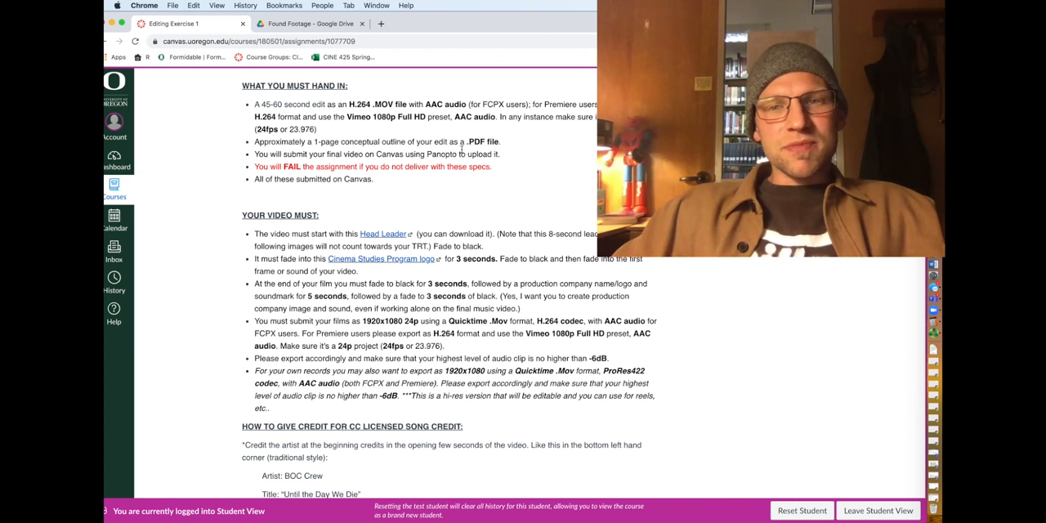
scroll("down", 3)
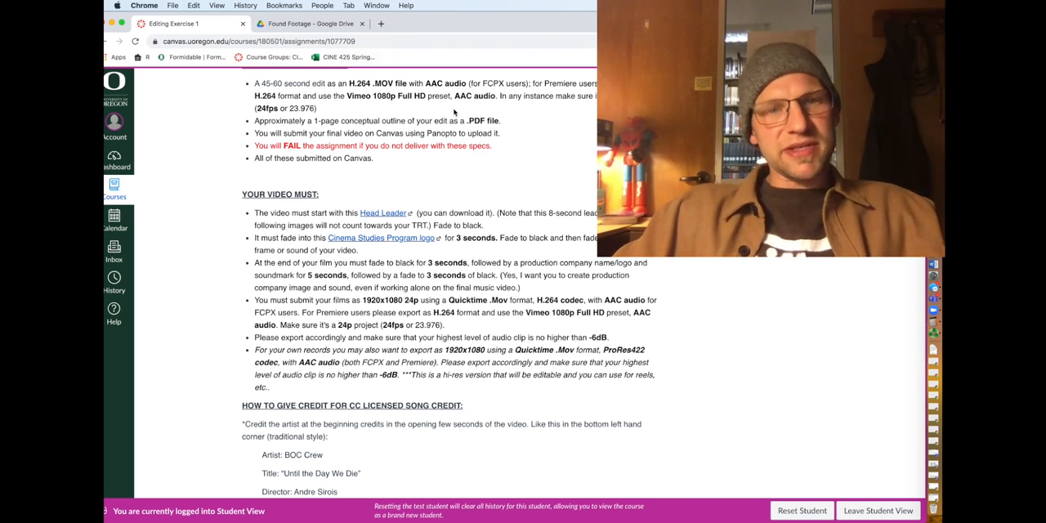
- Scroll to the logo links and open the Head Leader file in Google Drive
scroll("down", 3)
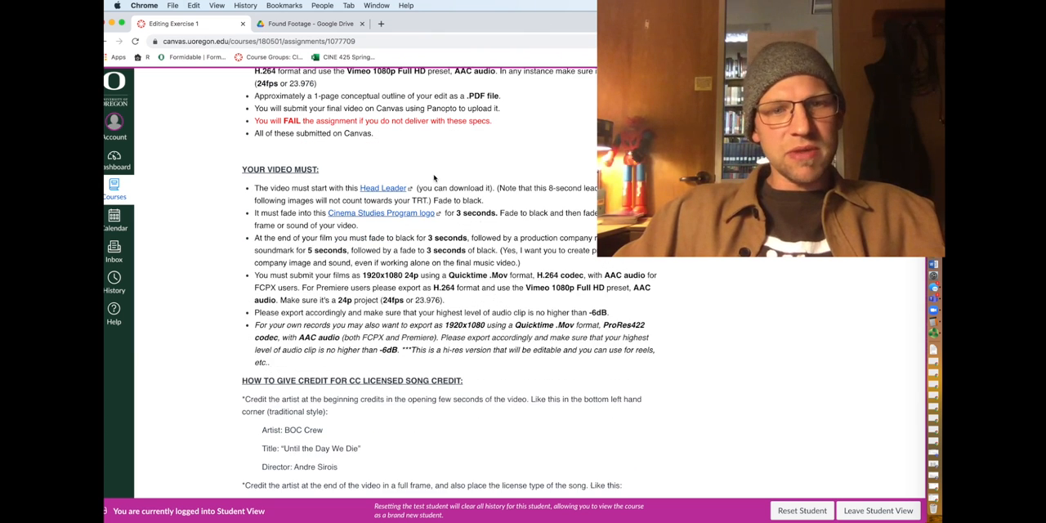
scroll("down", 3)
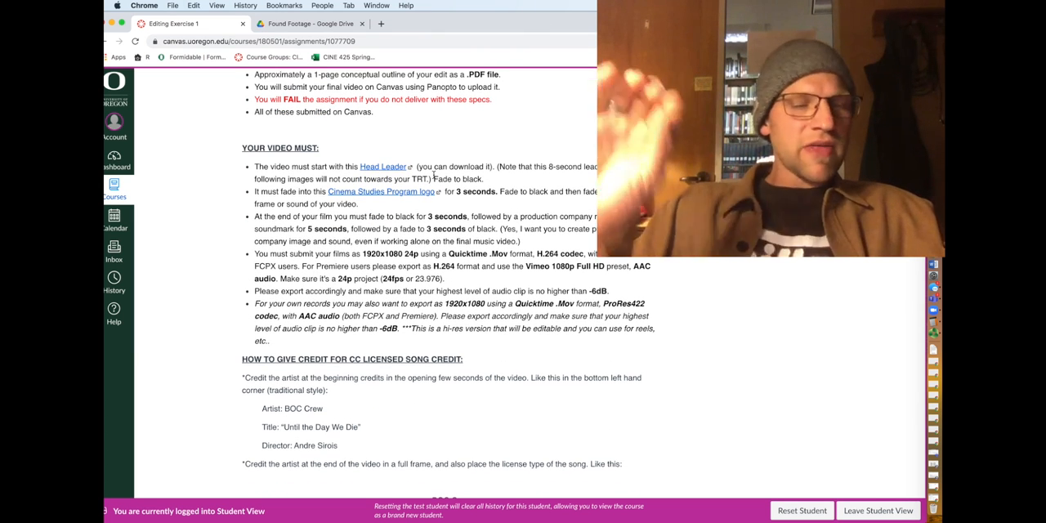
scroll("down", 3)
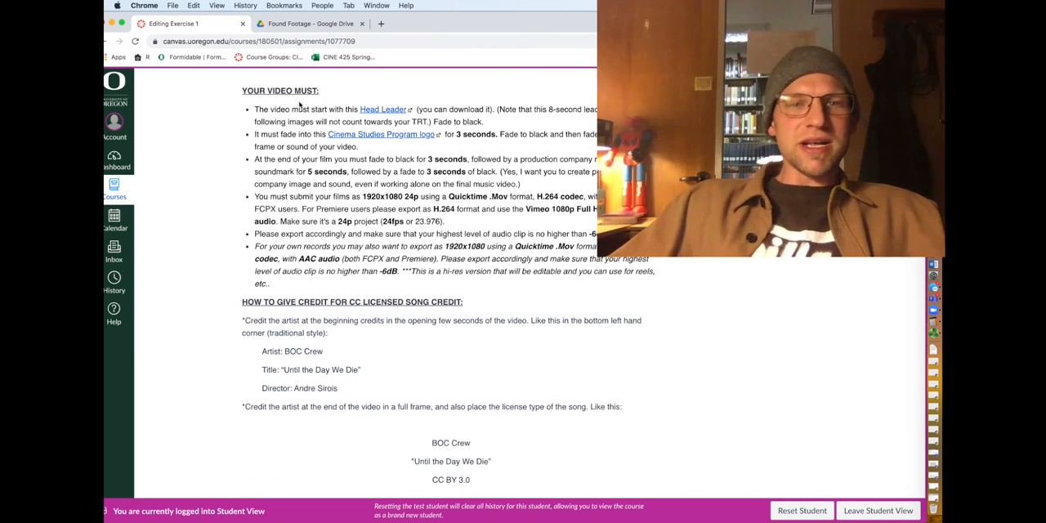
mouse_move(381, 109)
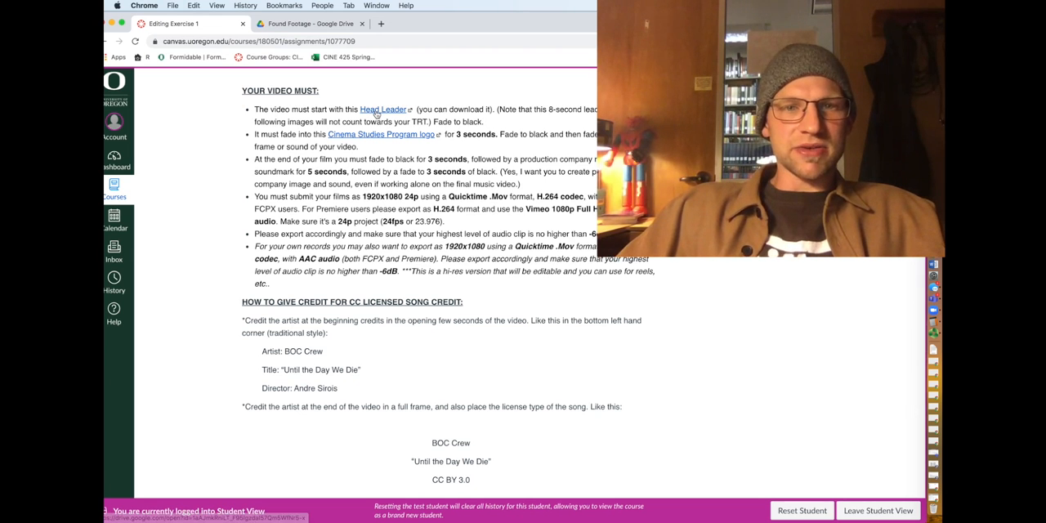
left_click(382, 110)
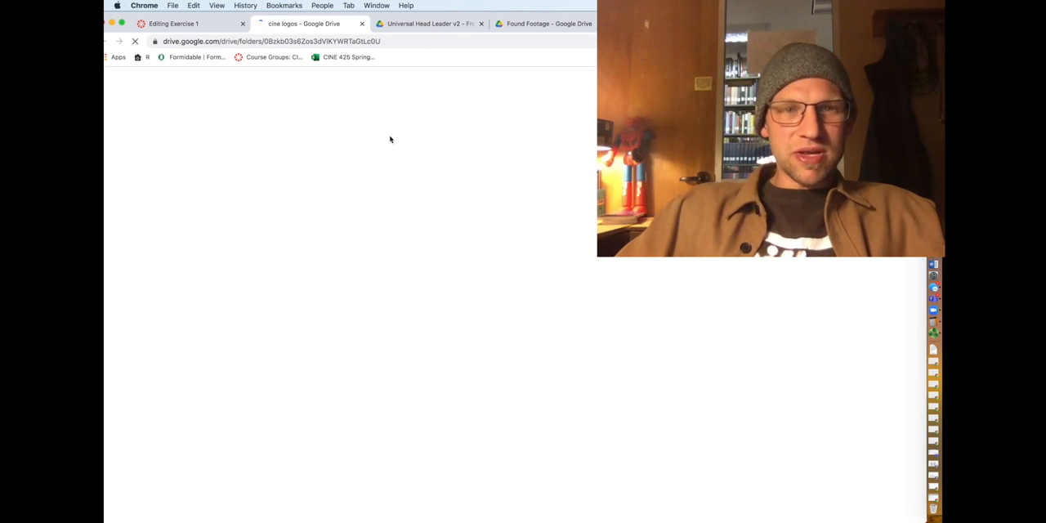
left_click(172, 23)
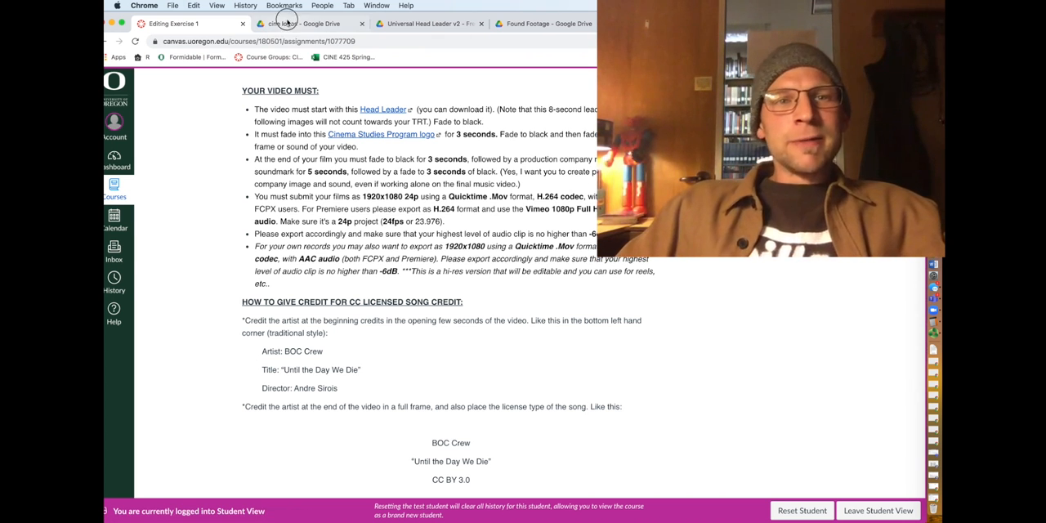
left_click(309, 23)
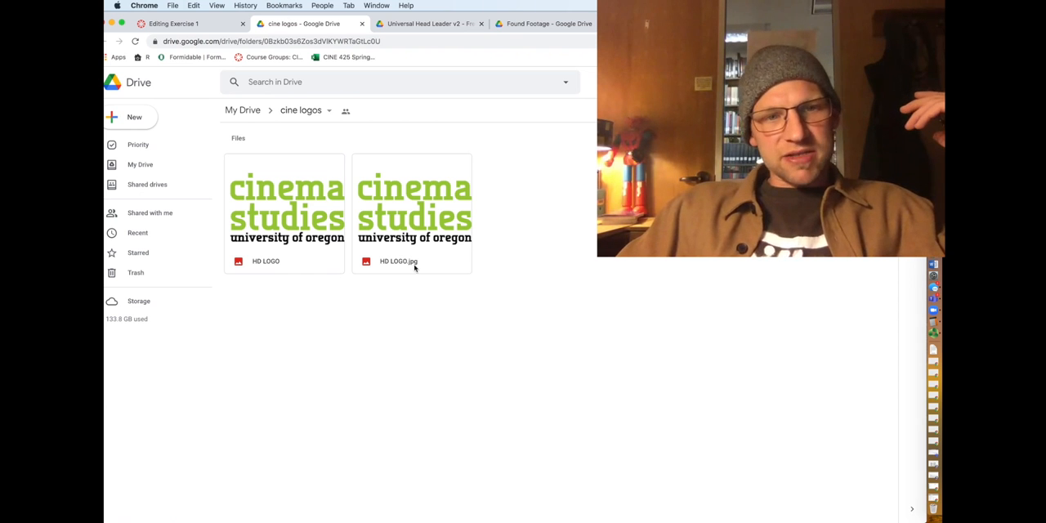
left_click(173, 22)
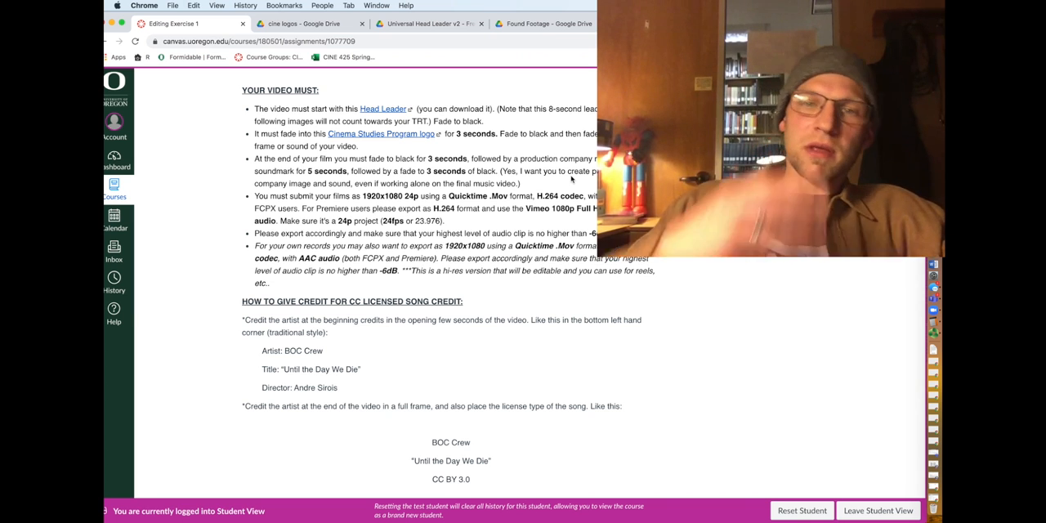
- Scroll past the video requirements to the CC licensed song credit examples
scroll("down", 3)
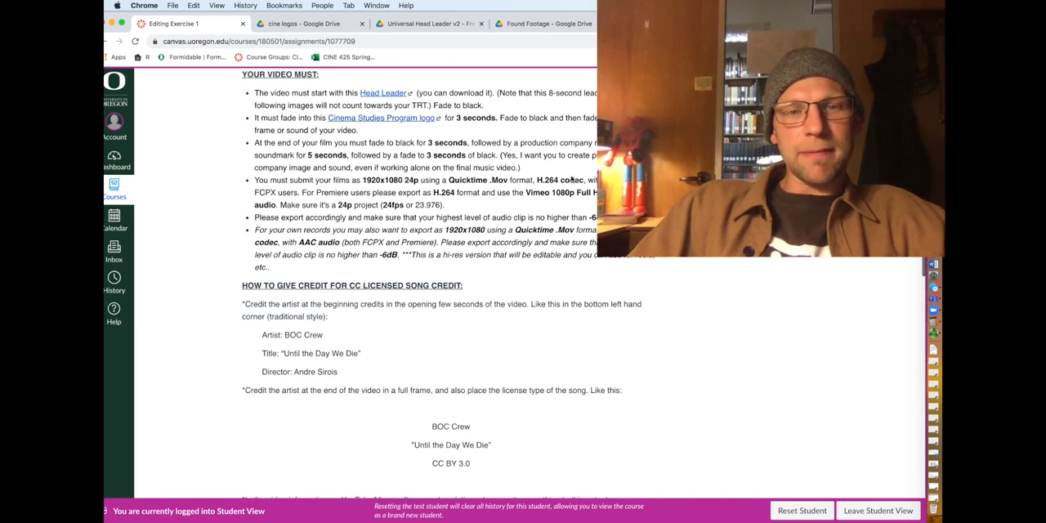
scroll("down", 3)
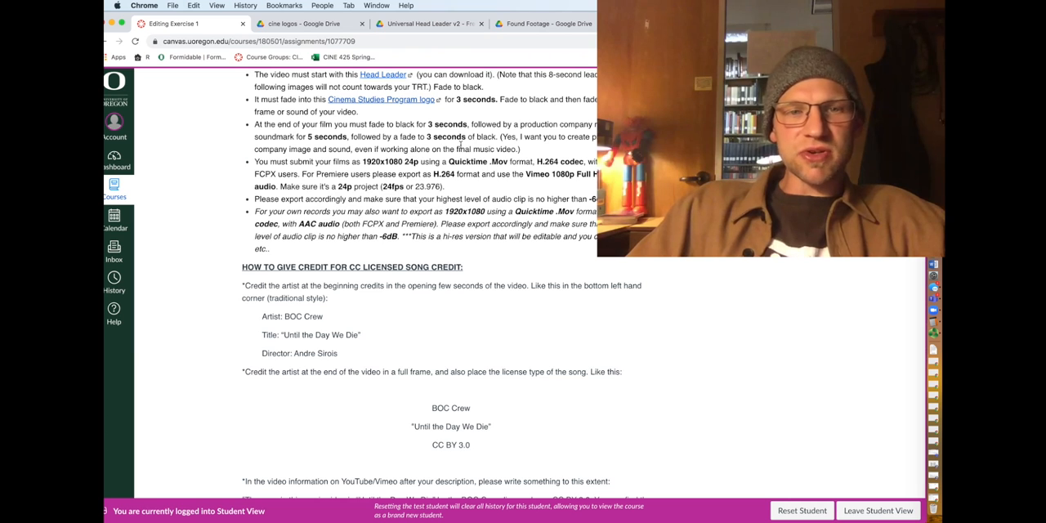
scroll("down", 3)
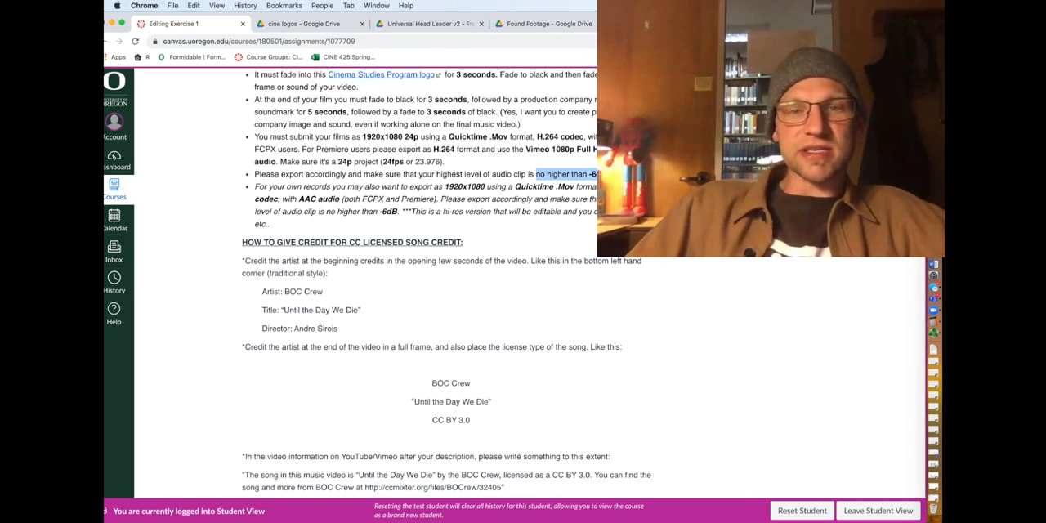
scroll("down", 3)
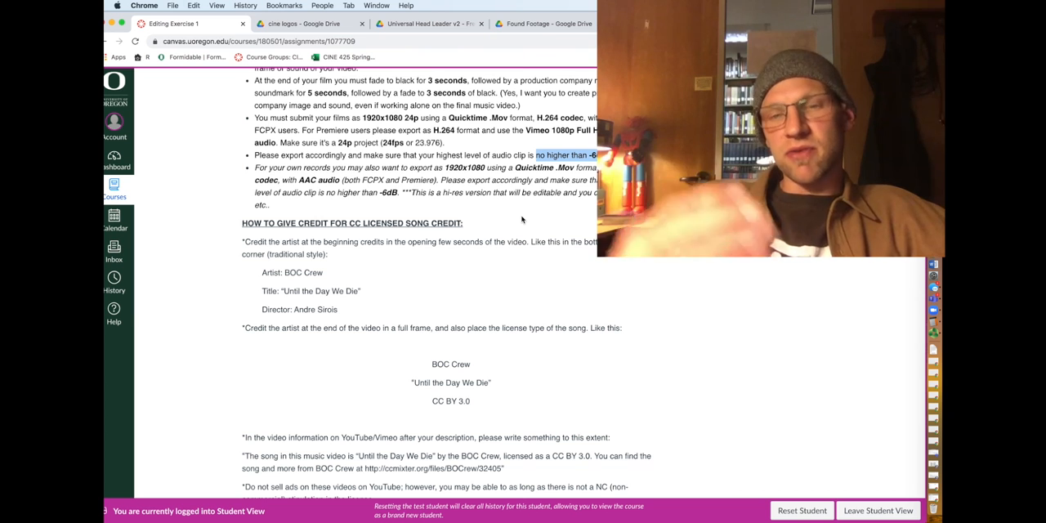
scroll("down", 3)
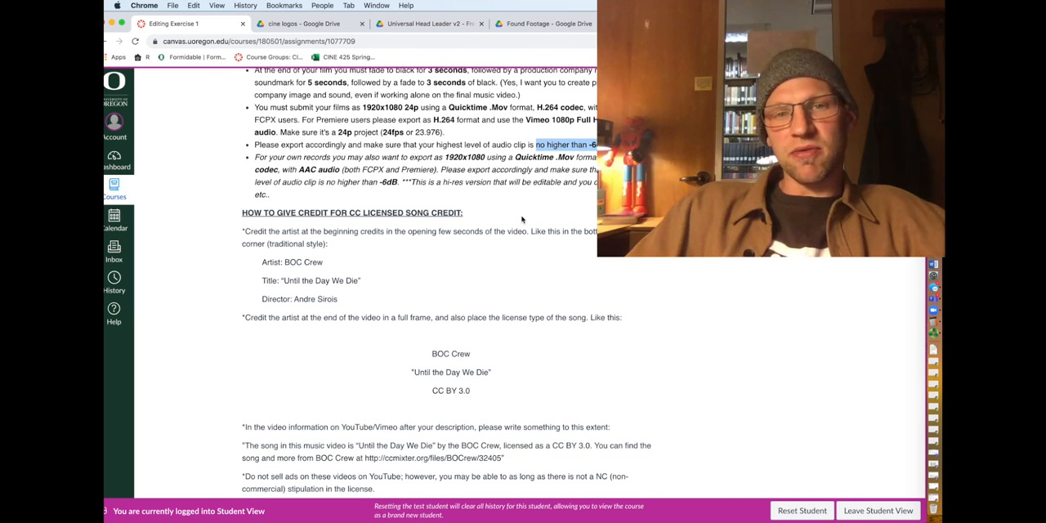
scroll("down", 3)
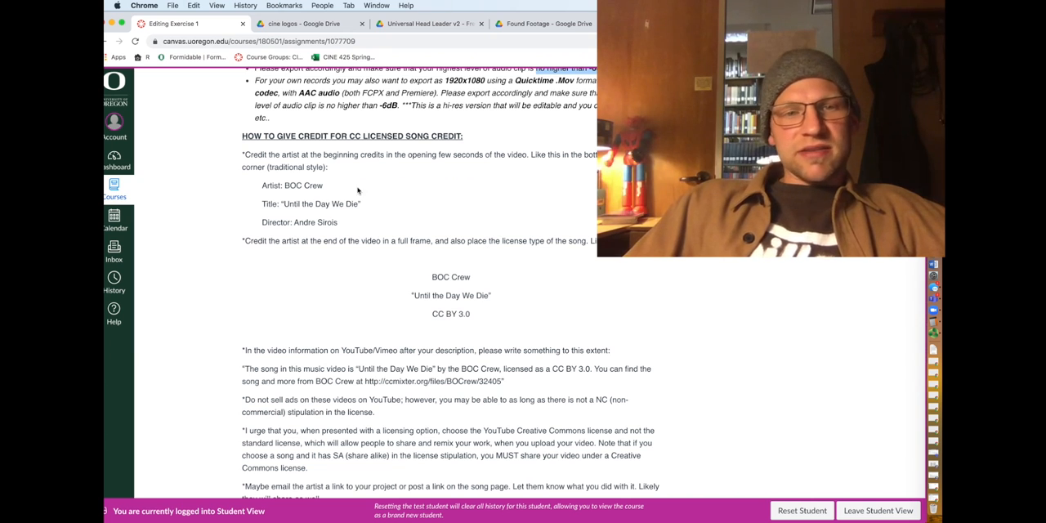
- Scroll through the licensing notes and Some Editing Possibilities down to Grading Rubric
scroll("down", 3)
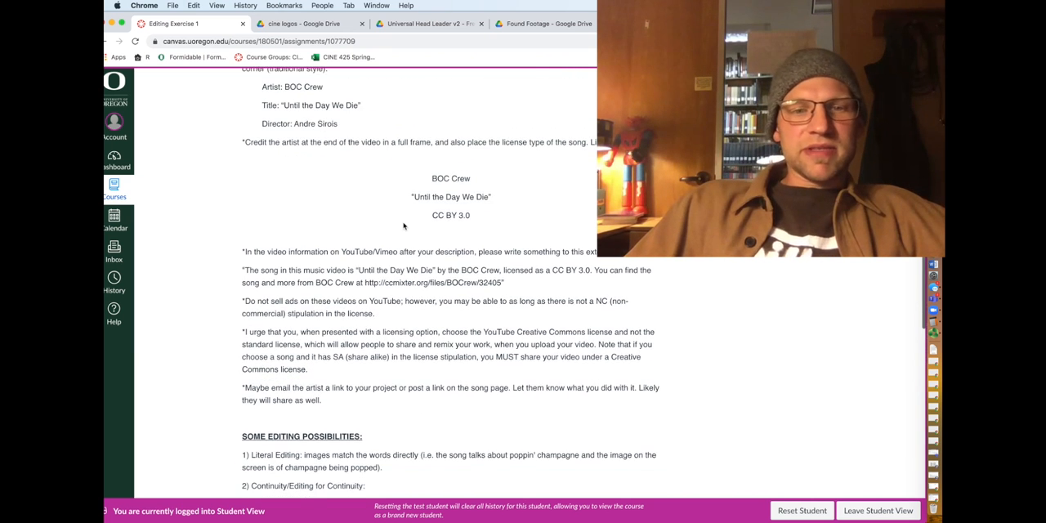
scroll("down", 3)
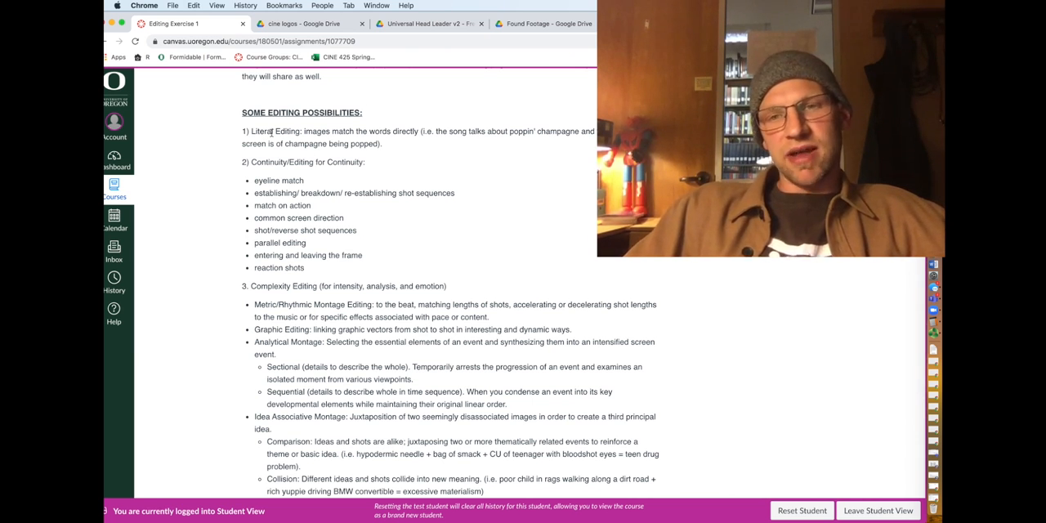
scroll("down", 3)
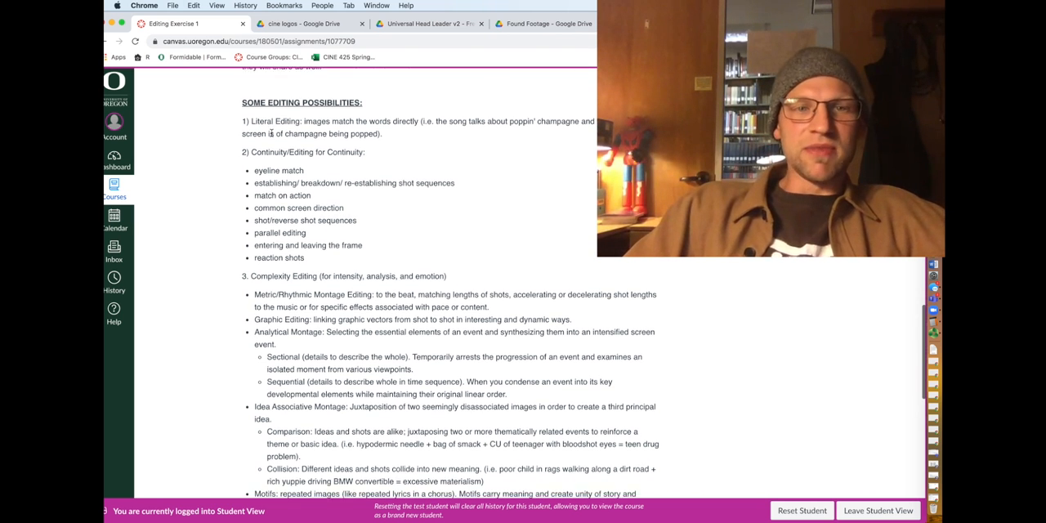
scroll("down", 3)
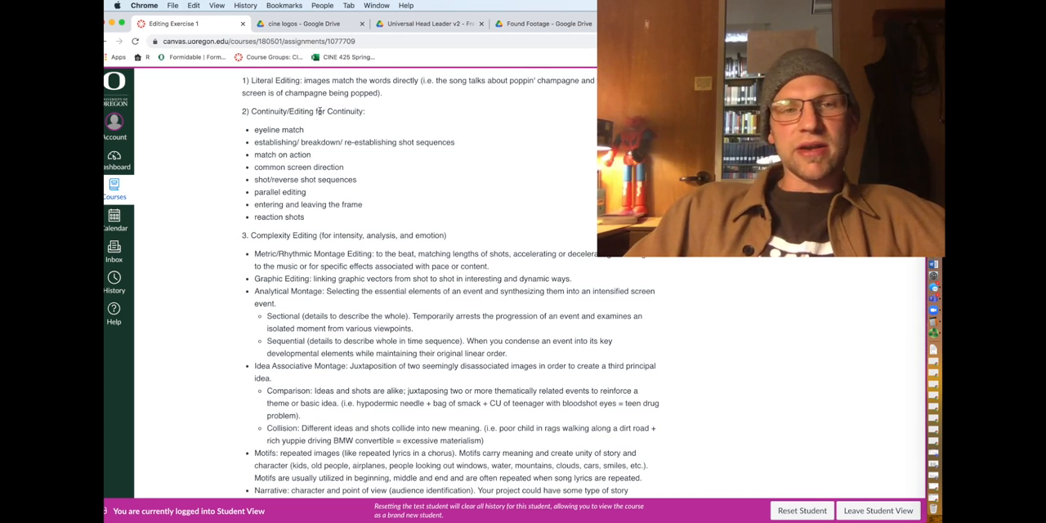
scroll("down", 3)
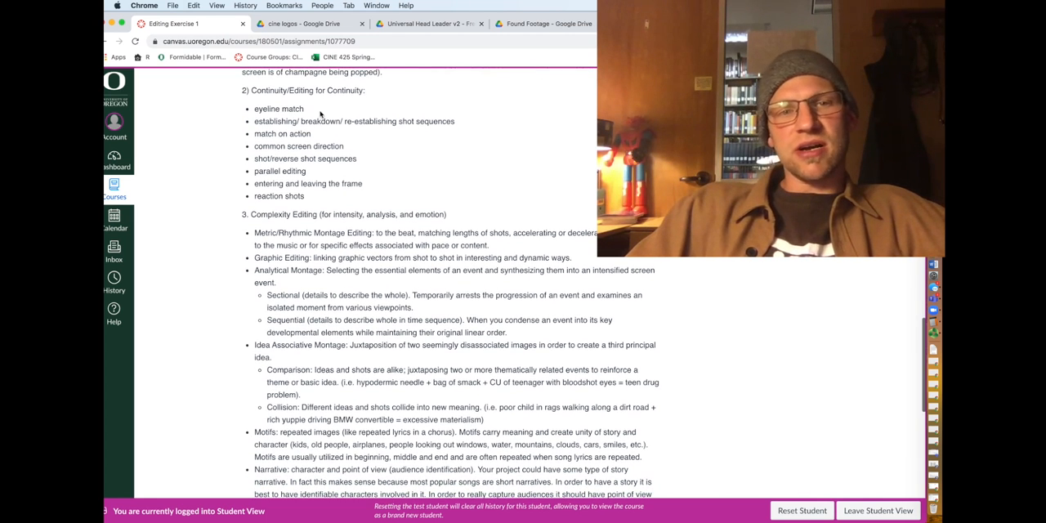
scroll("down", 3)
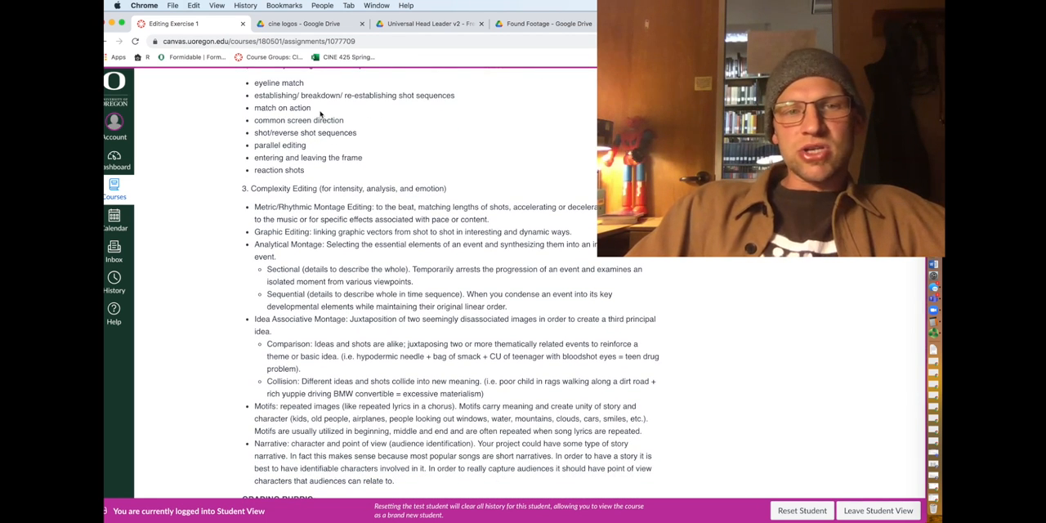
scroll("down", 3)
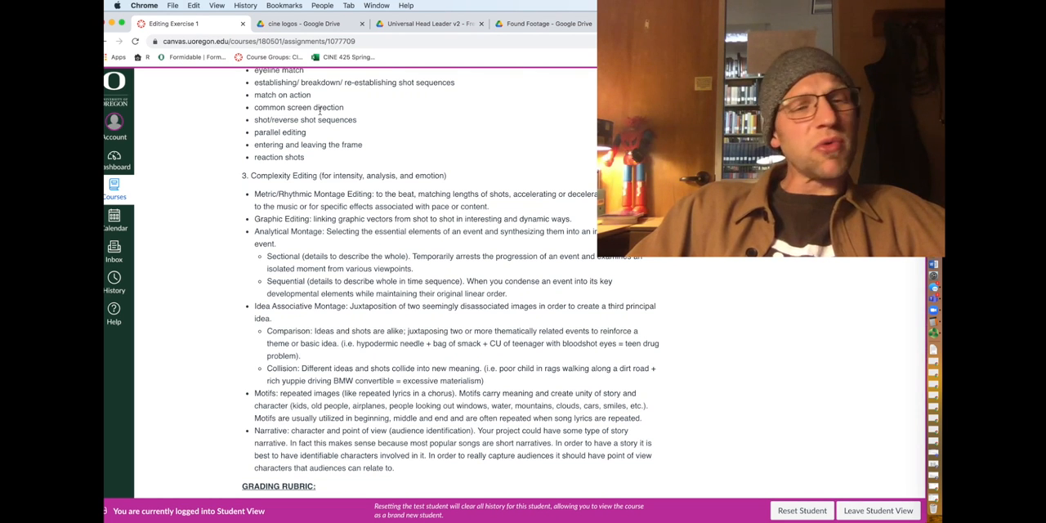
scroll("down", 3)
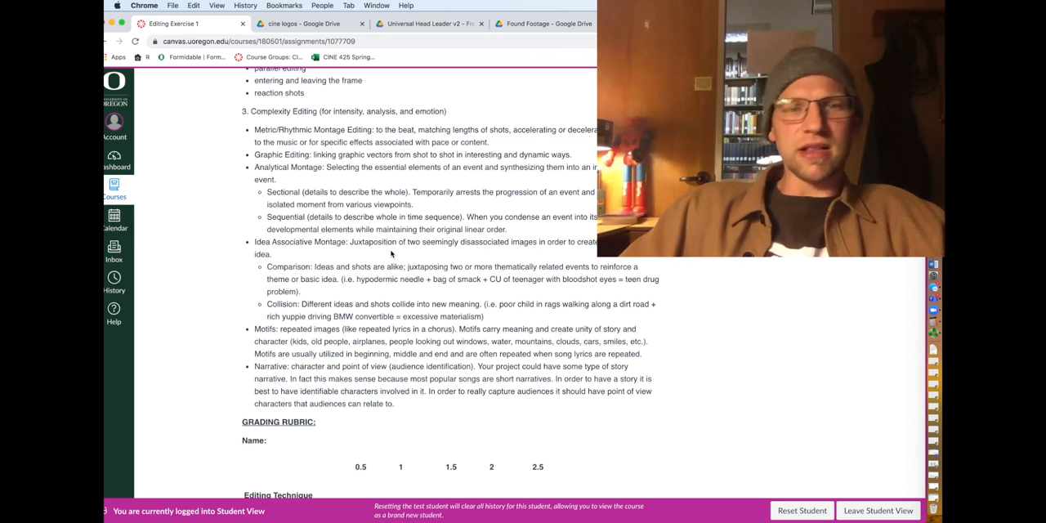
scroll("down", 3)
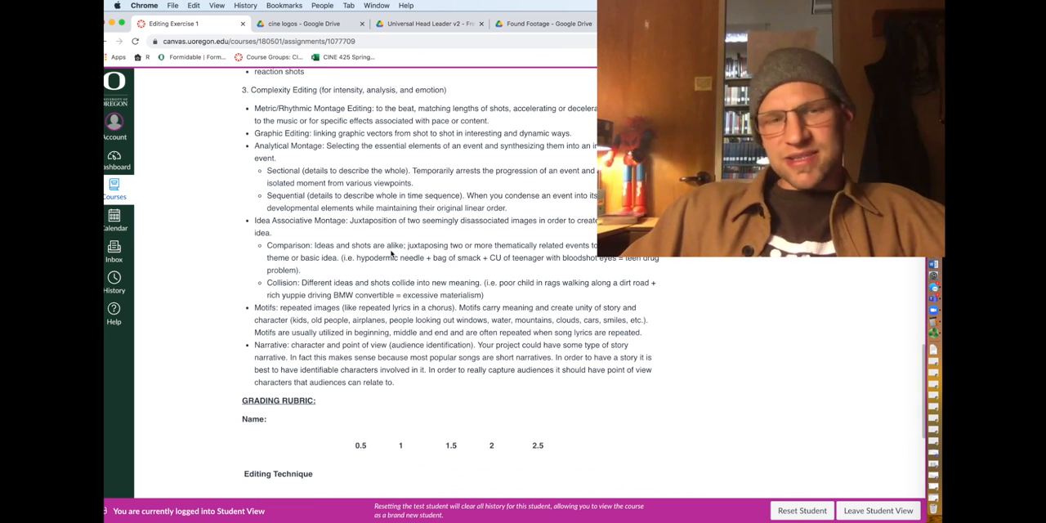
scroll("down", 3)
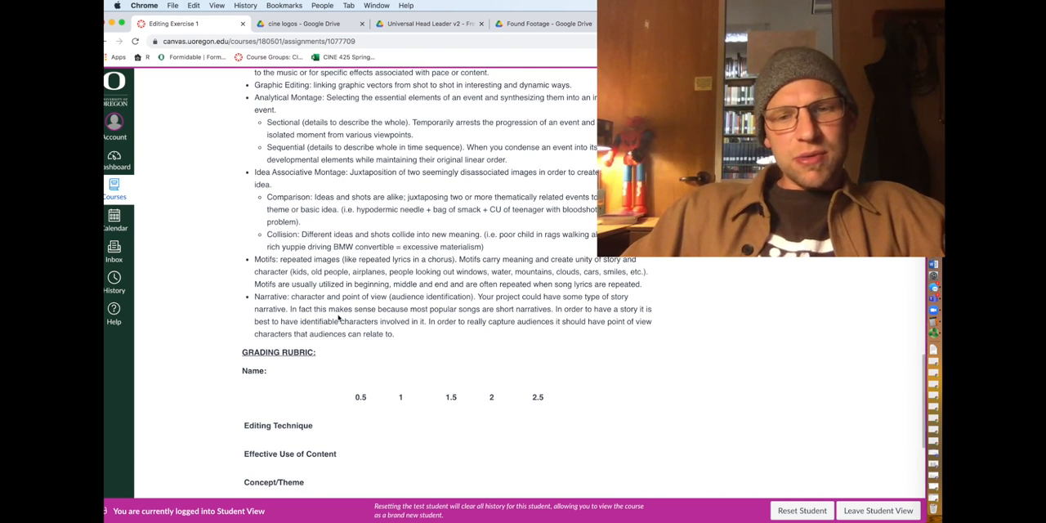
- Scroll to the rubric table showing four 2.5-point criteria totalling 10 points
scroll("down", 3)
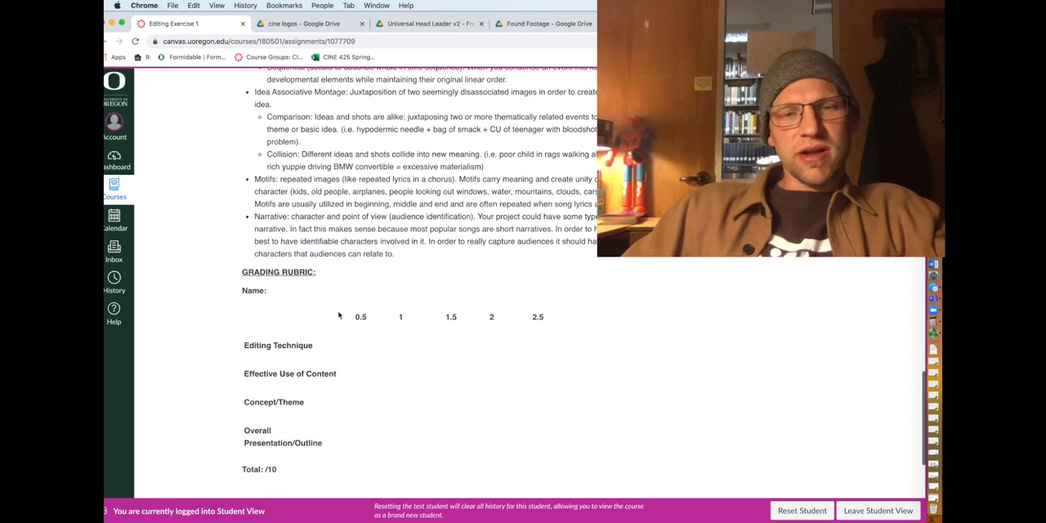
scroll("down", 3)
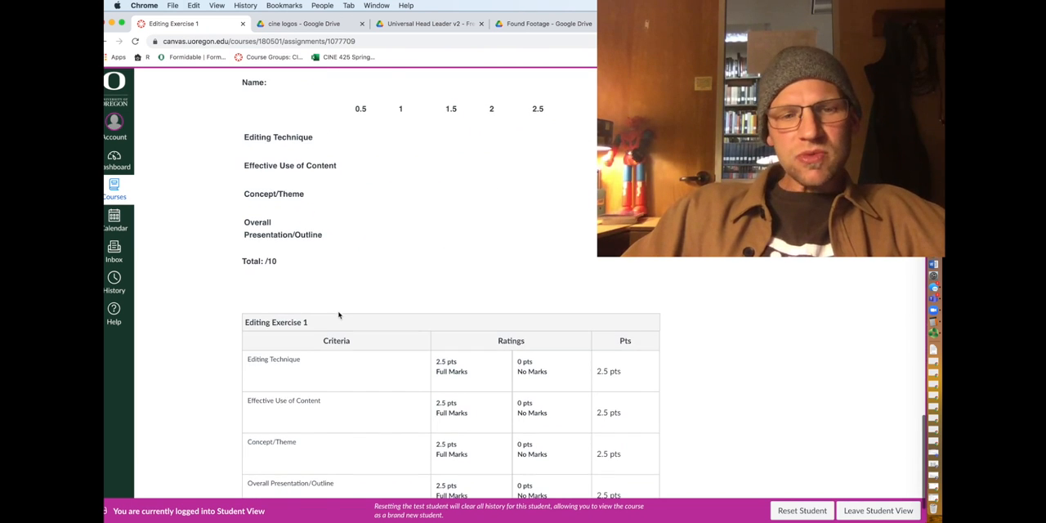
scroll("down", 3)
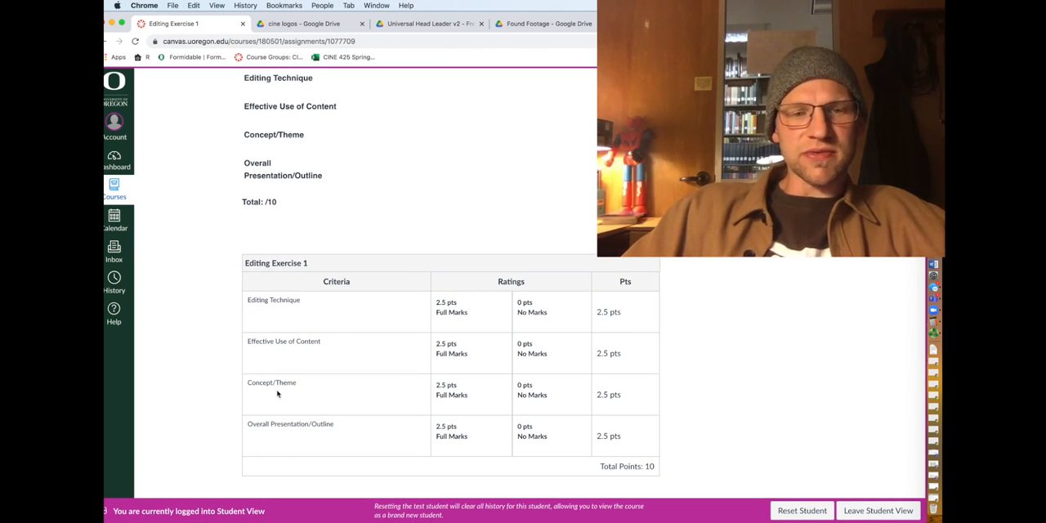
mouse_move(384, 437)
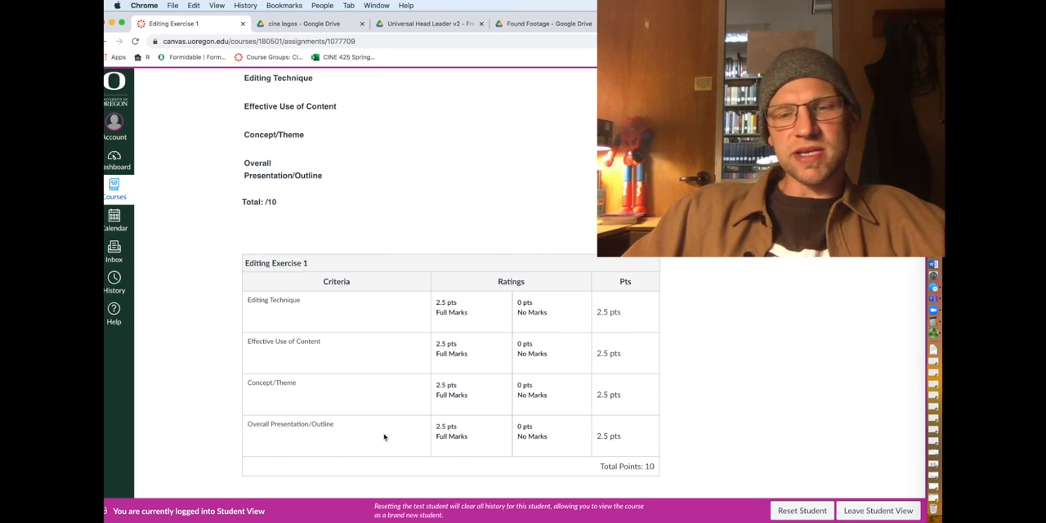